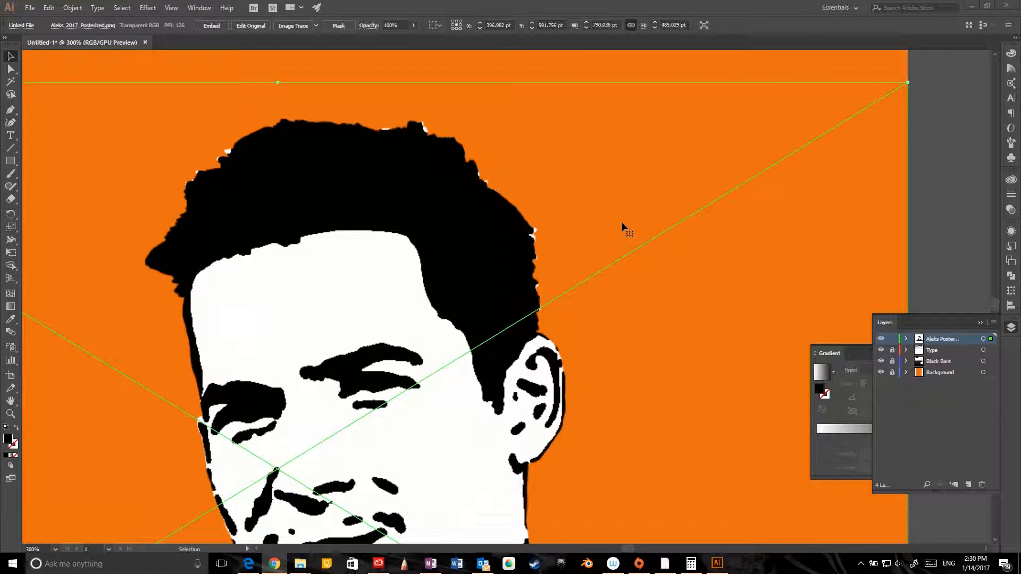
pyautogui.moveTo(628, 241)
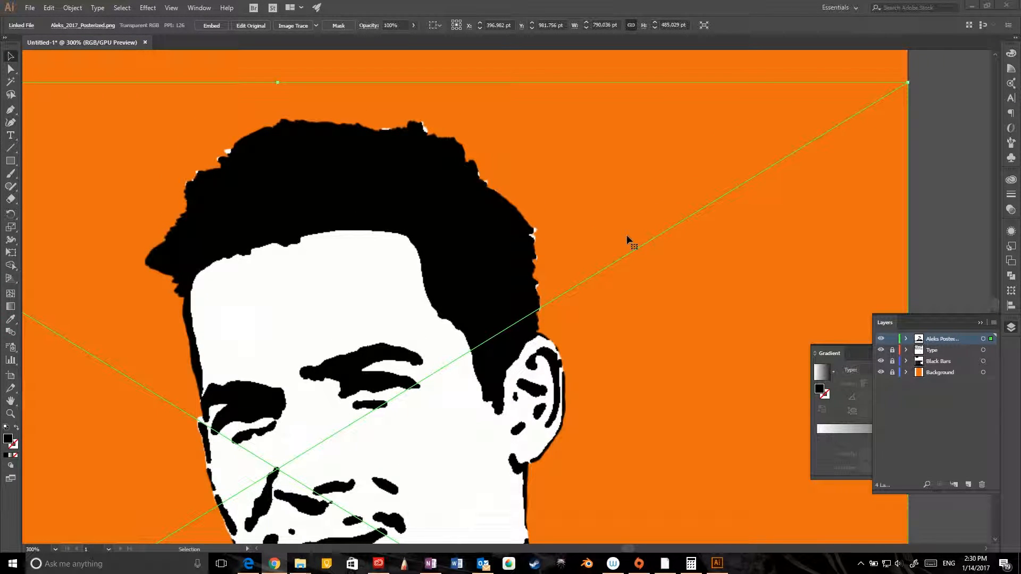
pyautogui.moveTo(628, 253)
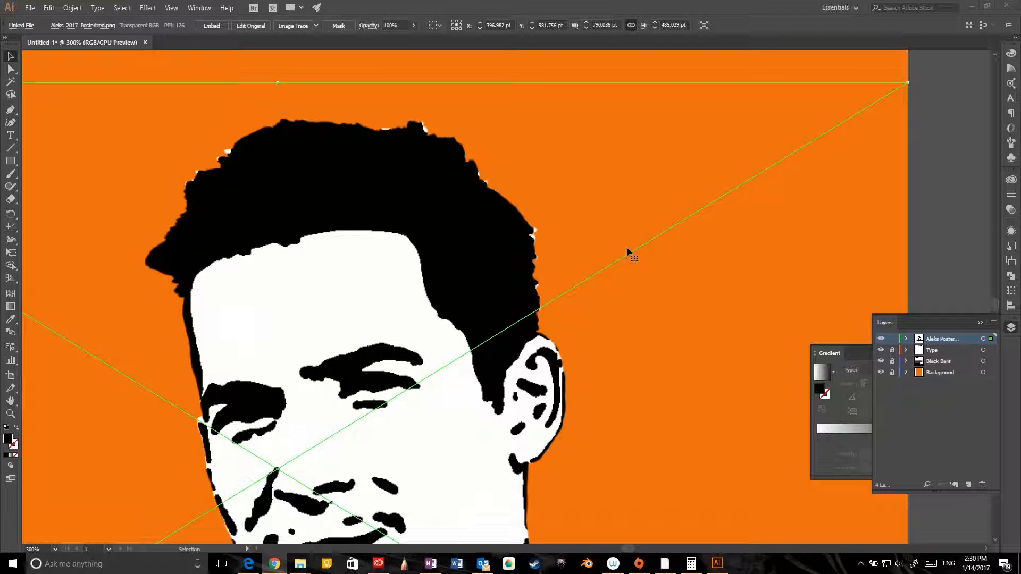
pyautogui.moveTo(588, 243)
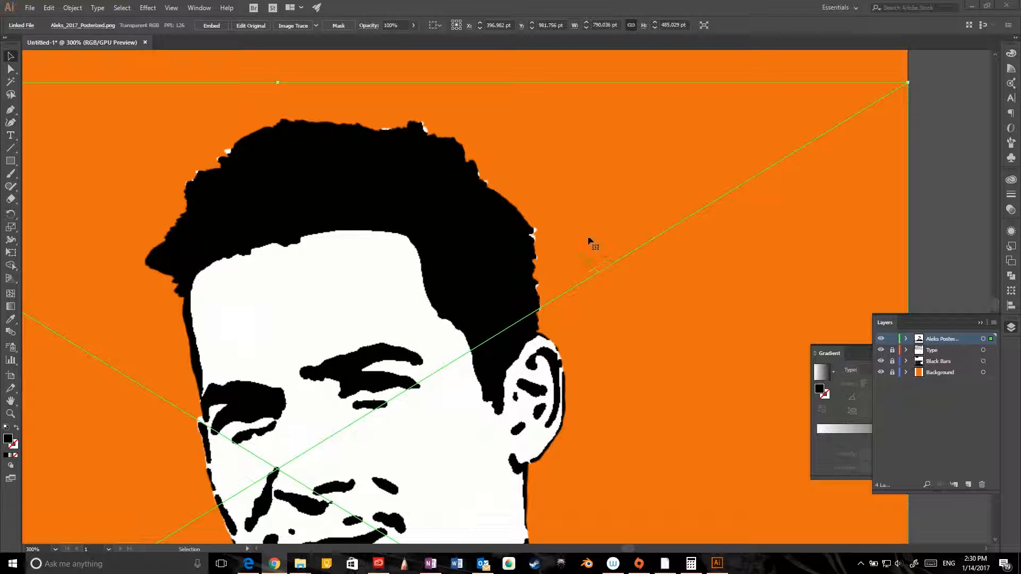
pyautogui.moveTo(283, 212)
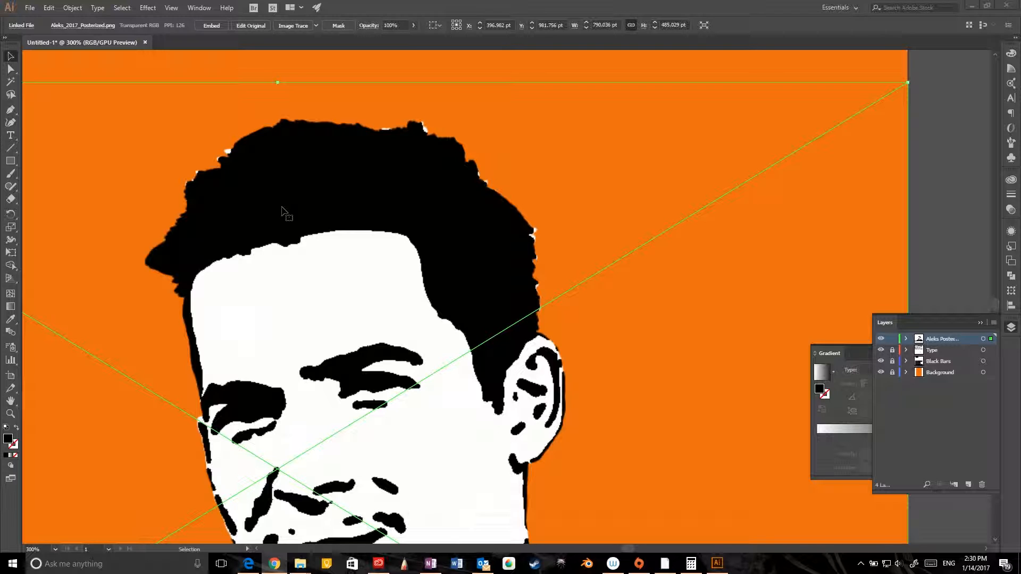
pyautogui.moveTo(375, 221)
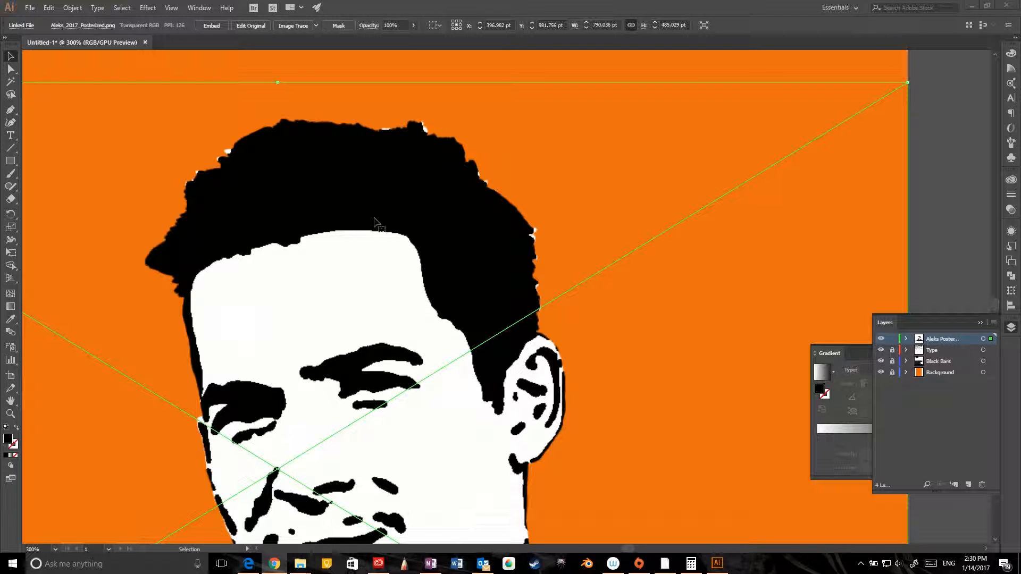
pyautogui.moveTo(388, 227)
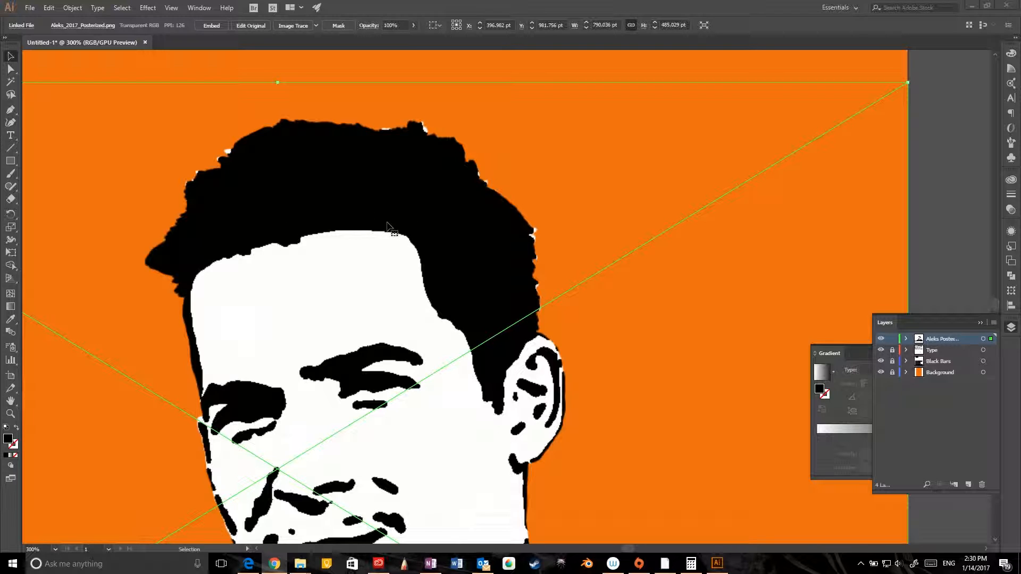
pyautogui.moveTo(293, 146)
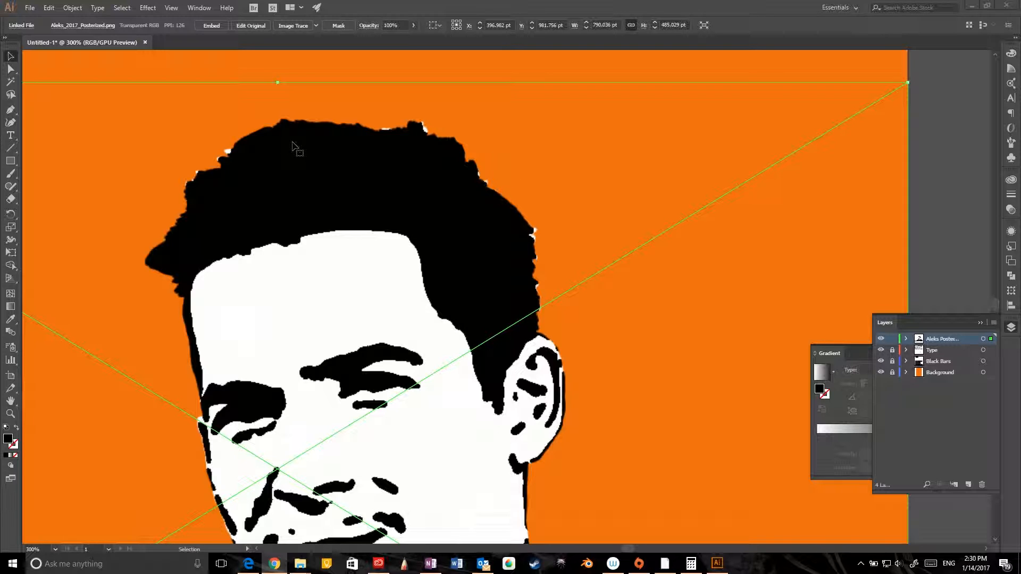
pyautogui.moveTo(231, 118)
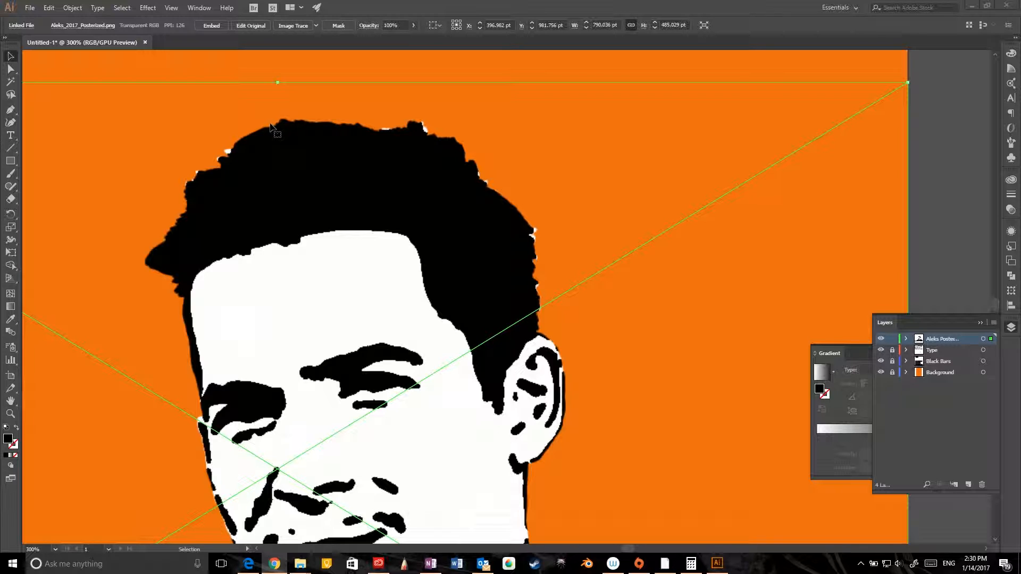
pyautogui.moveTo(269, 106)
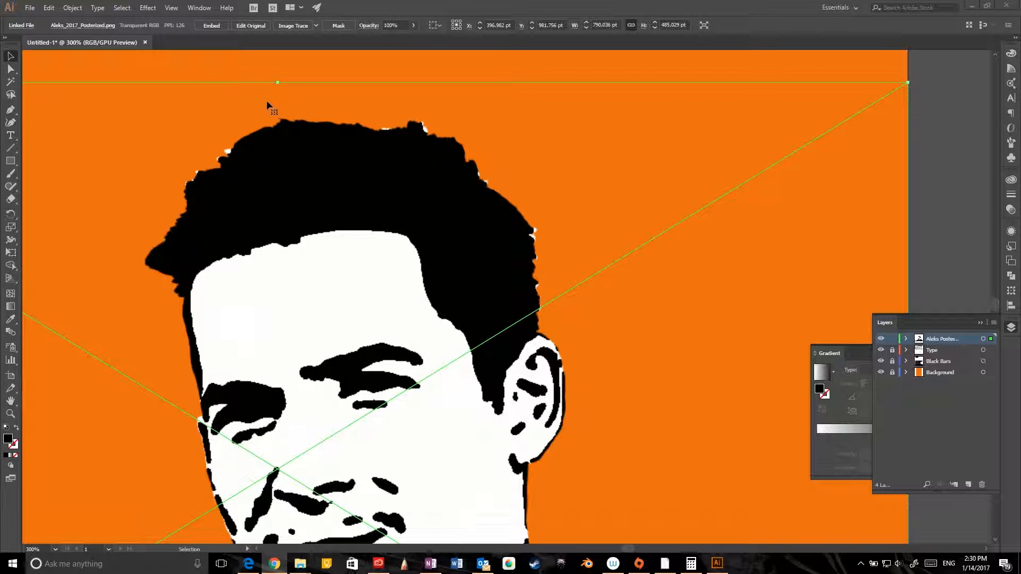
pyautogui.moveTo(341, 160)
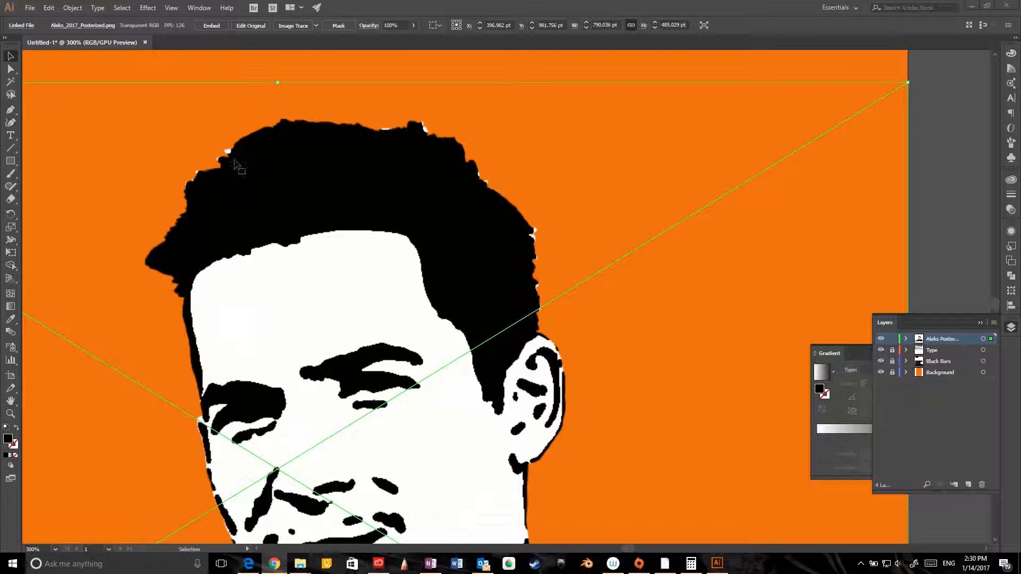
pyautogui.moveTo(553, 281)
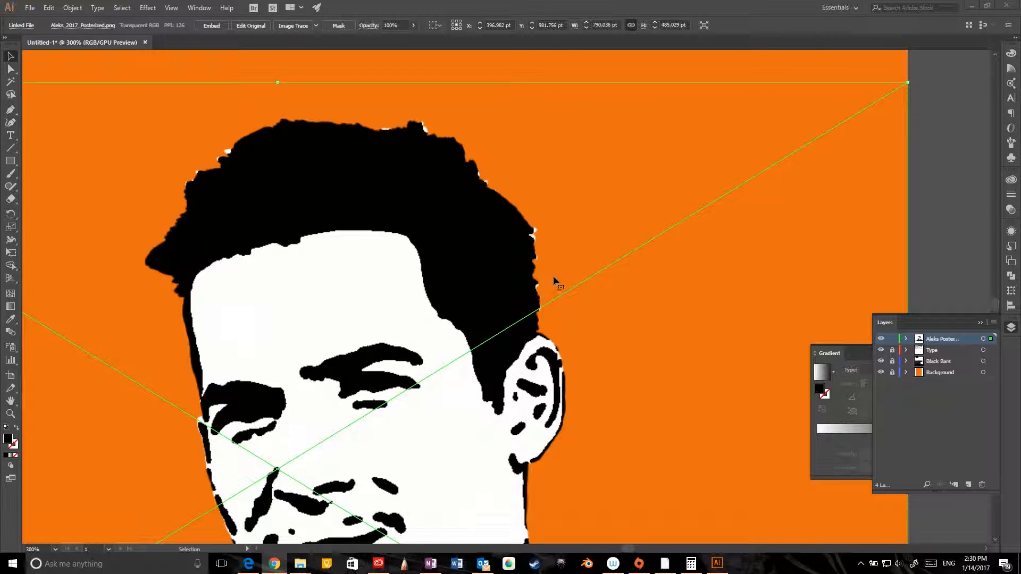
pyautogui.moveTo(544, 298)
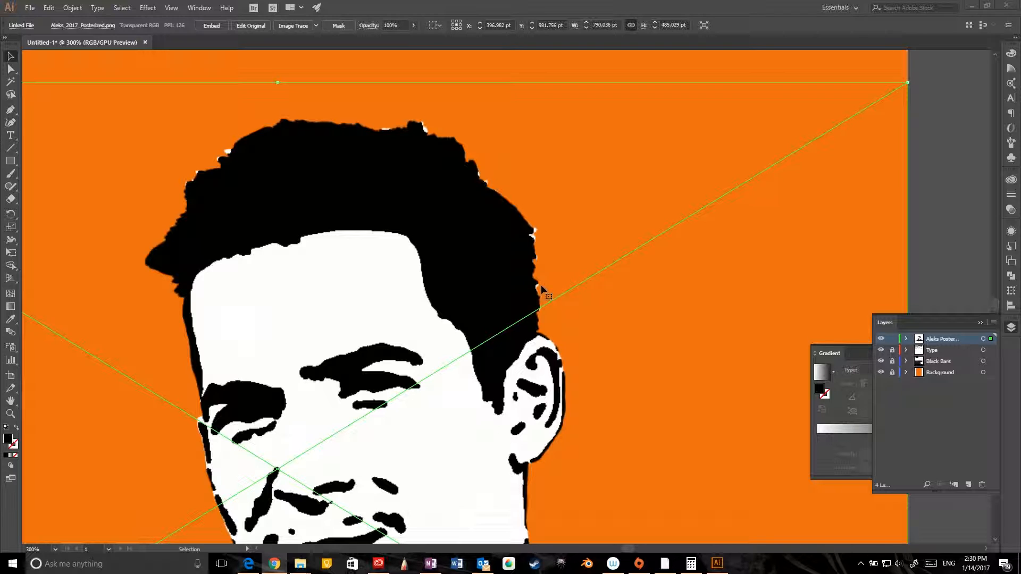
pyautogui.moveTo(457, 206)
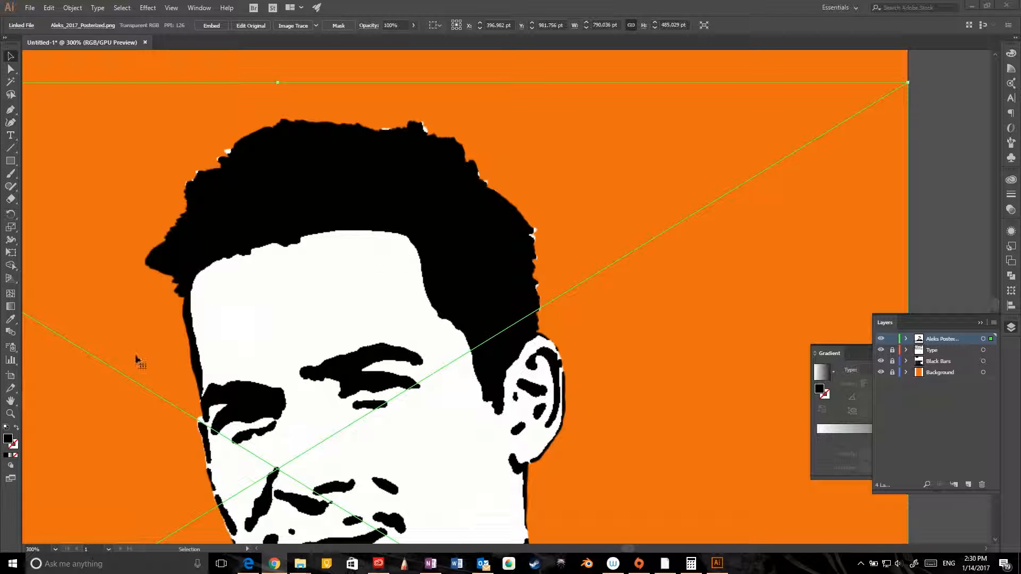
pyautogui.moveTo(253, 193)
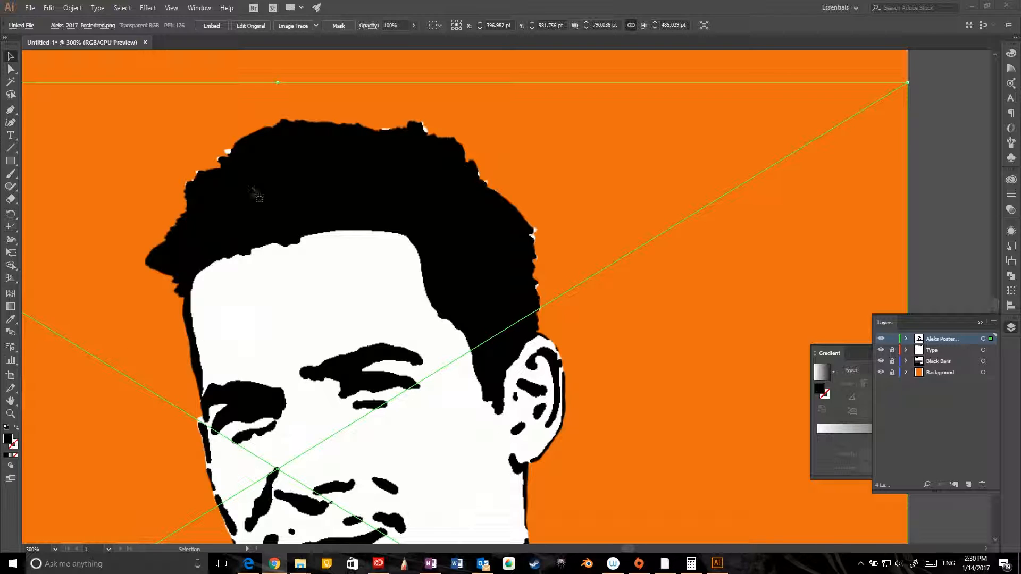
pyautogui.moveTo(463, 300)
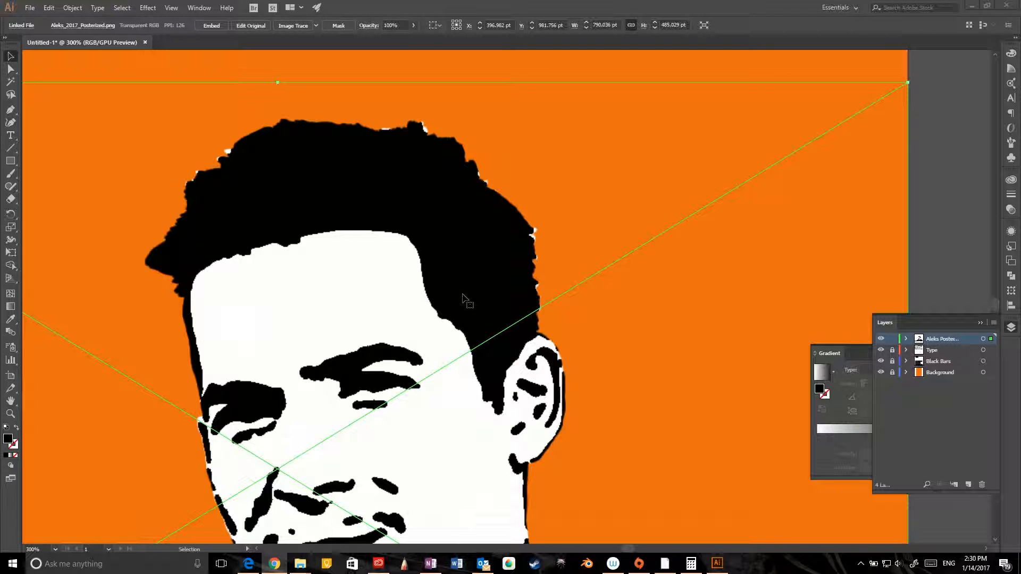
pyautogui.moveTo(432, 259)
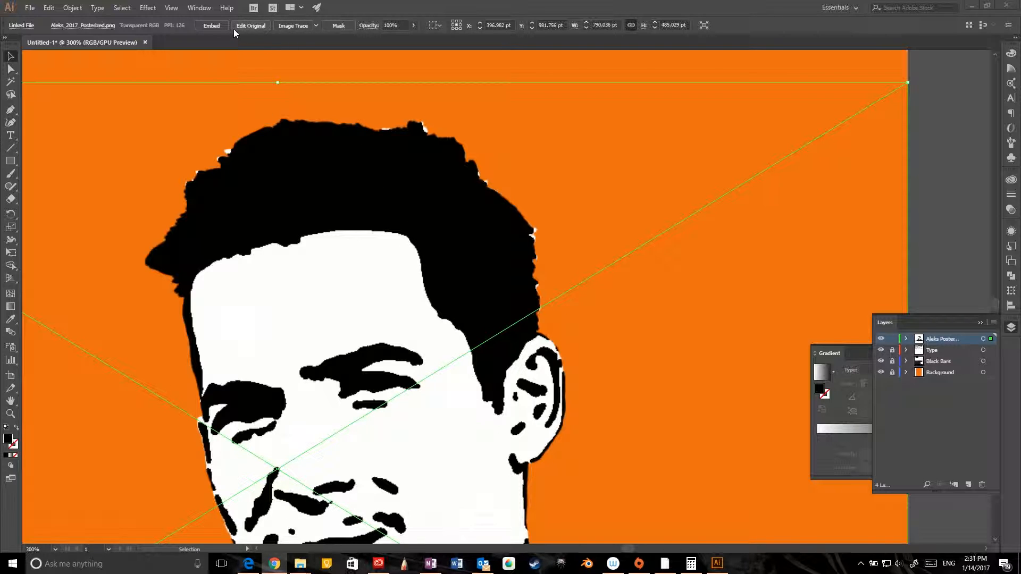
pyautogui.moveTo(250, 43)
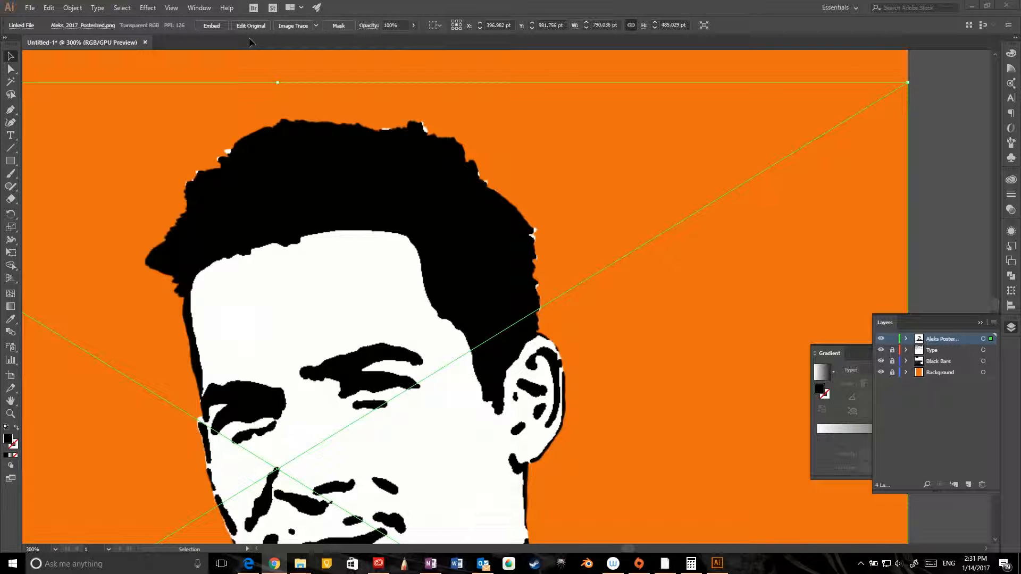
pyautogui.moveTo(259, 36)
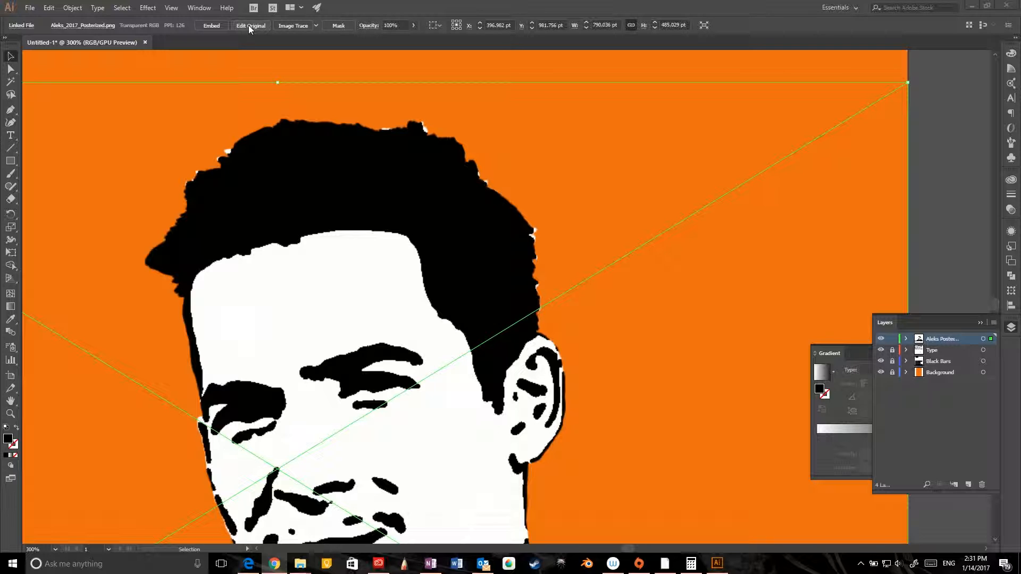
# Open the linked posterized portrait's original file in its external editor via Edit Original.
pyautogui.click(250, 26)
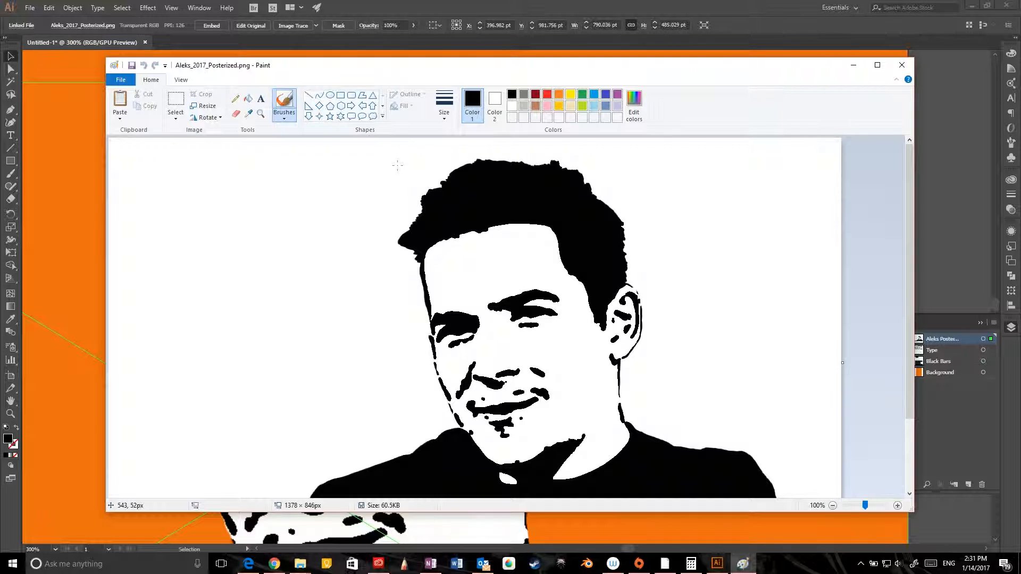
pyautogui.moveTo(657, 396)
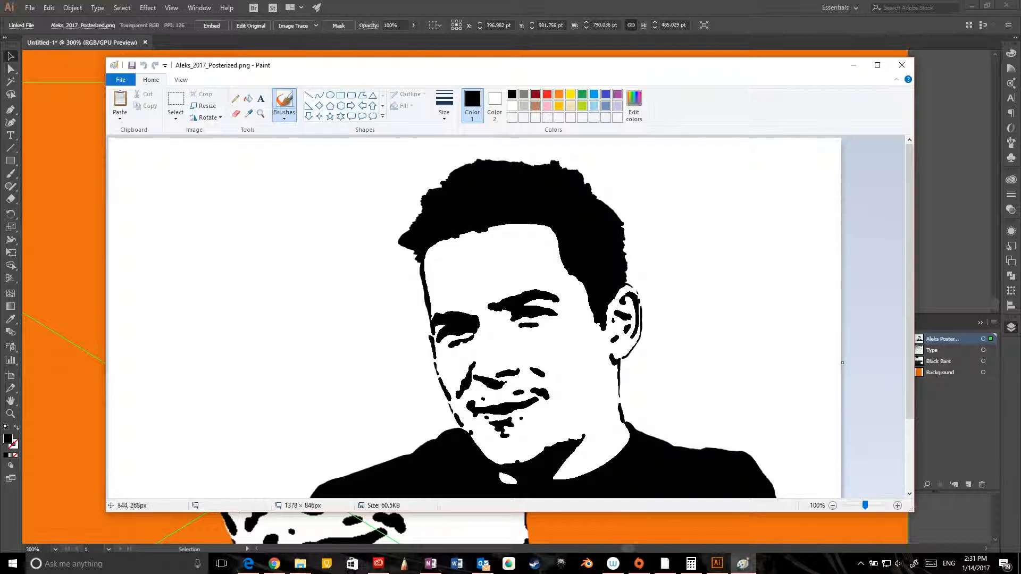
pyautogui.moveTo(318, 264)
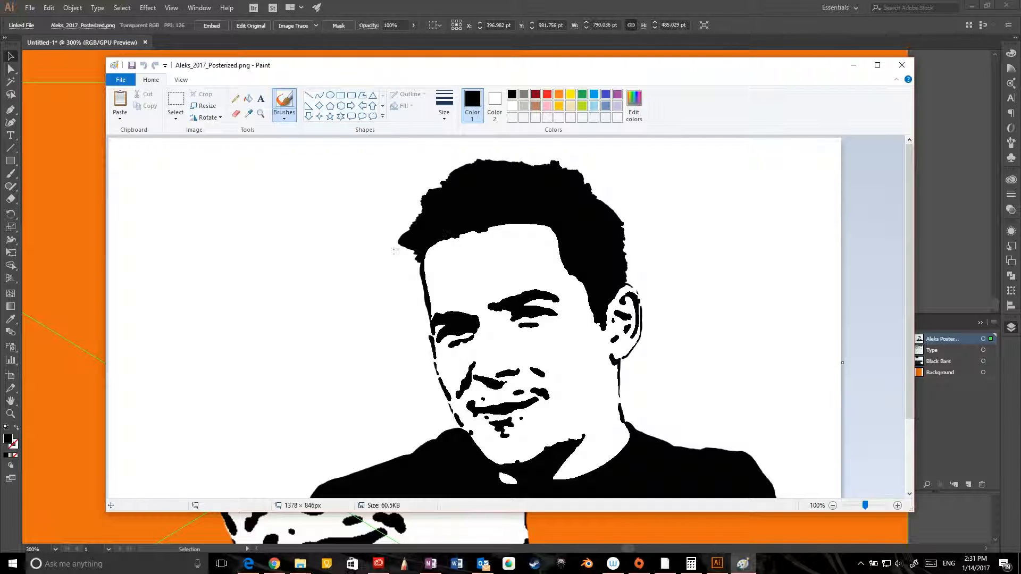
pyautogui.moveTo(353, 167)
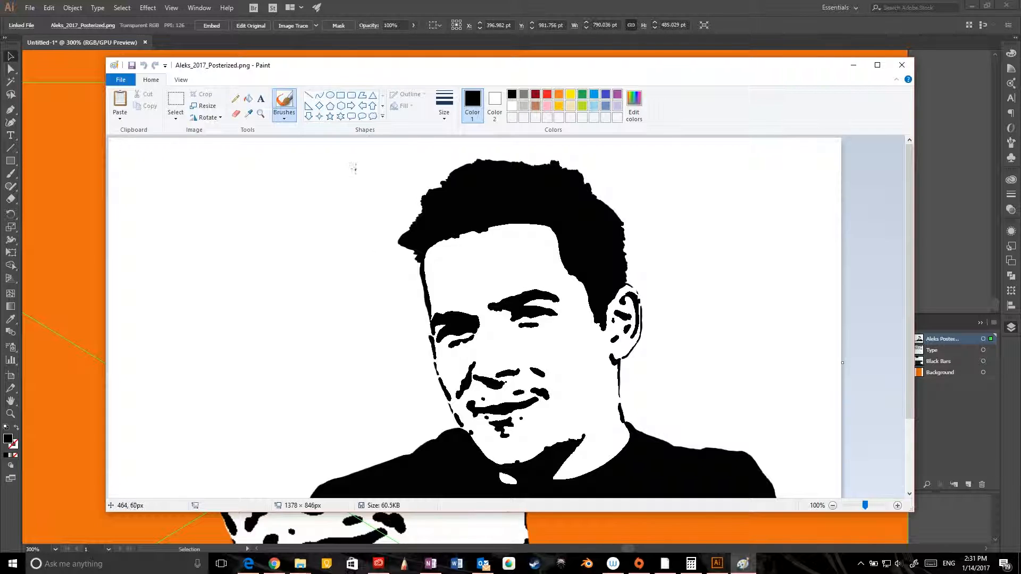
pyautogui.moveTo(397, 262)
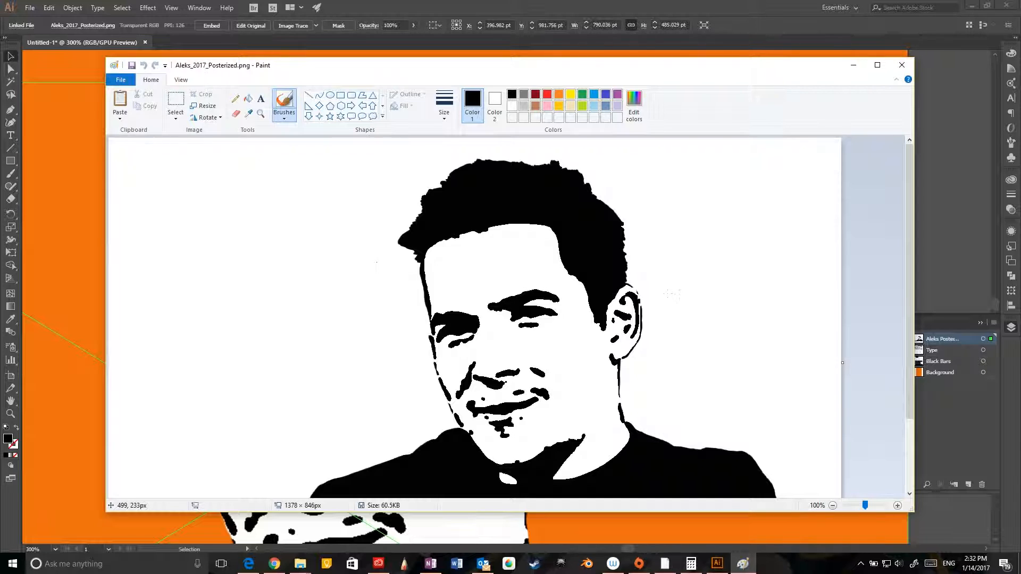
pyautogui.moveTo(996, 286)
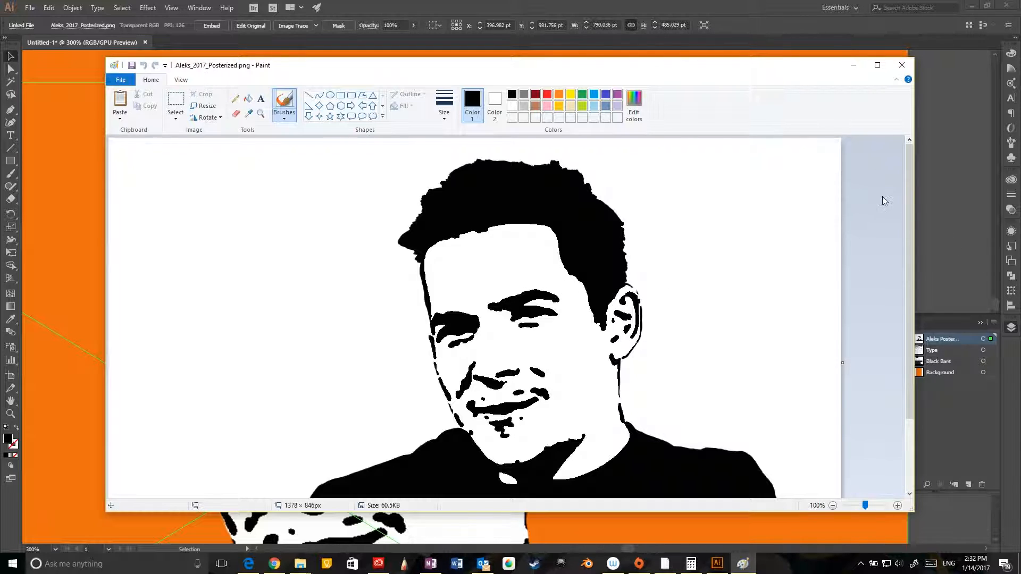
pyautogui.moveTo(875, 198)
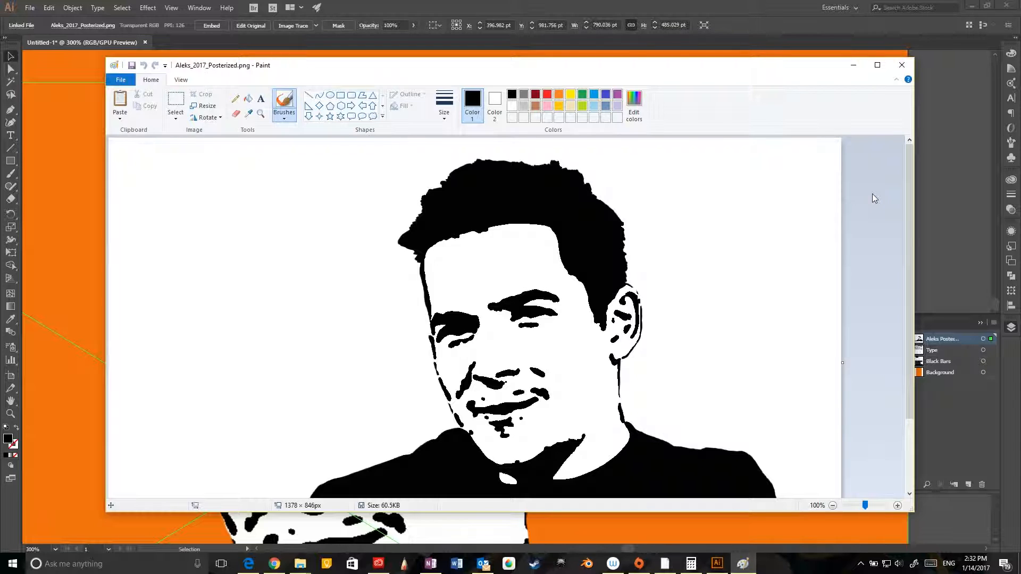
pyautogui.moveTo(854, 163)
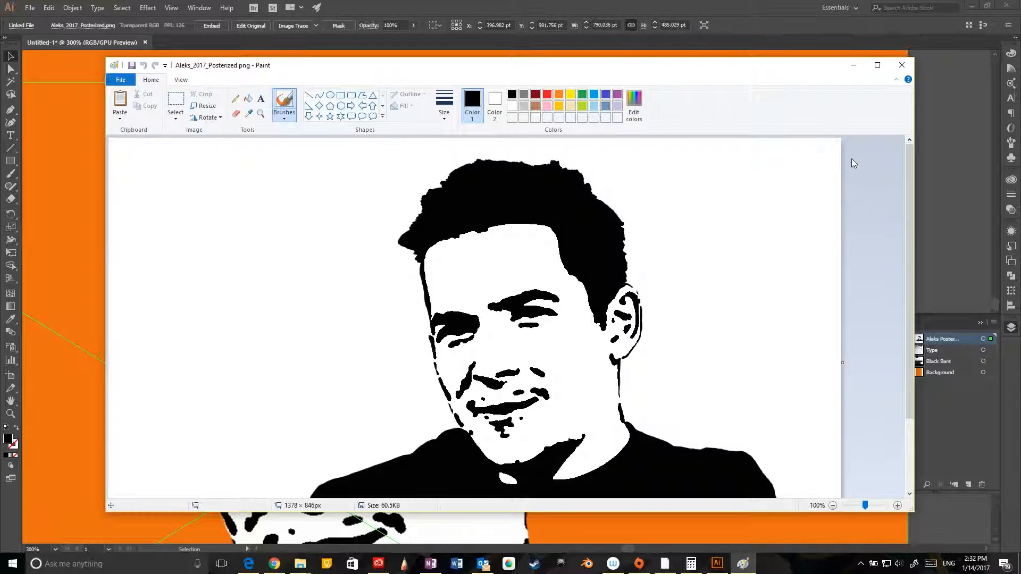
pyautogui.moveTo(807, 116)
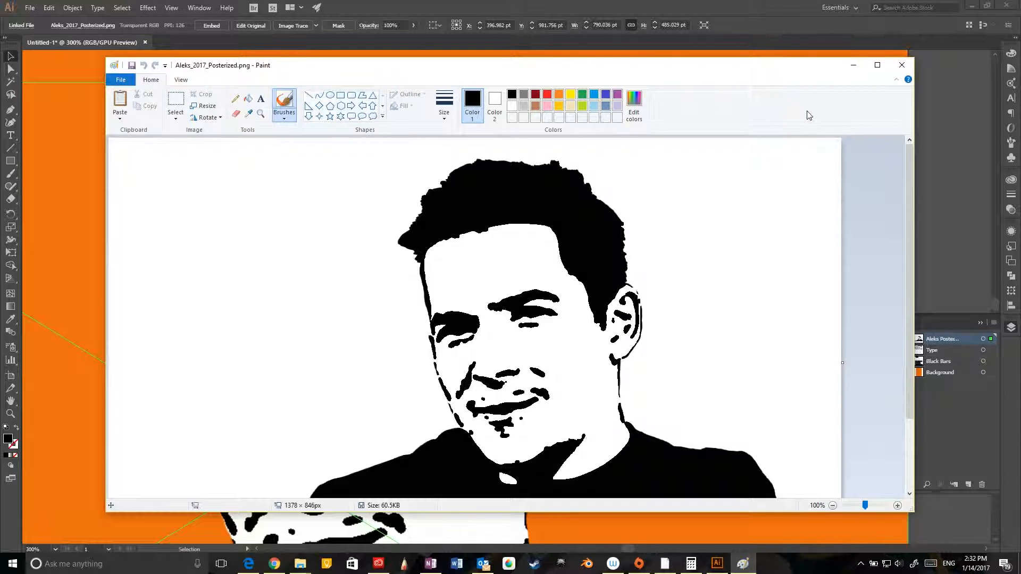
pyautogui.moveTo(833, 106)
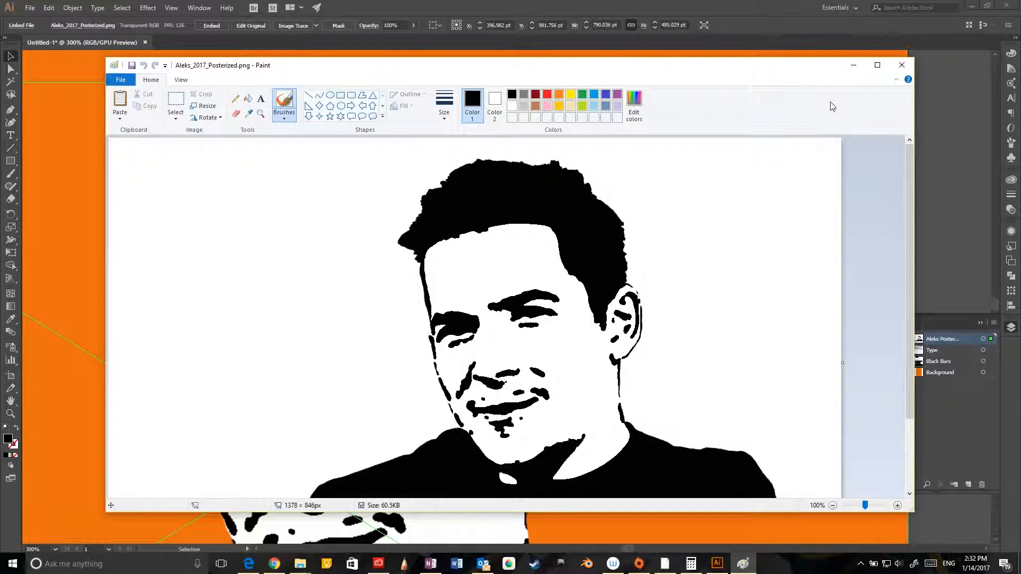
pyautogui.moveTo(853, 106)
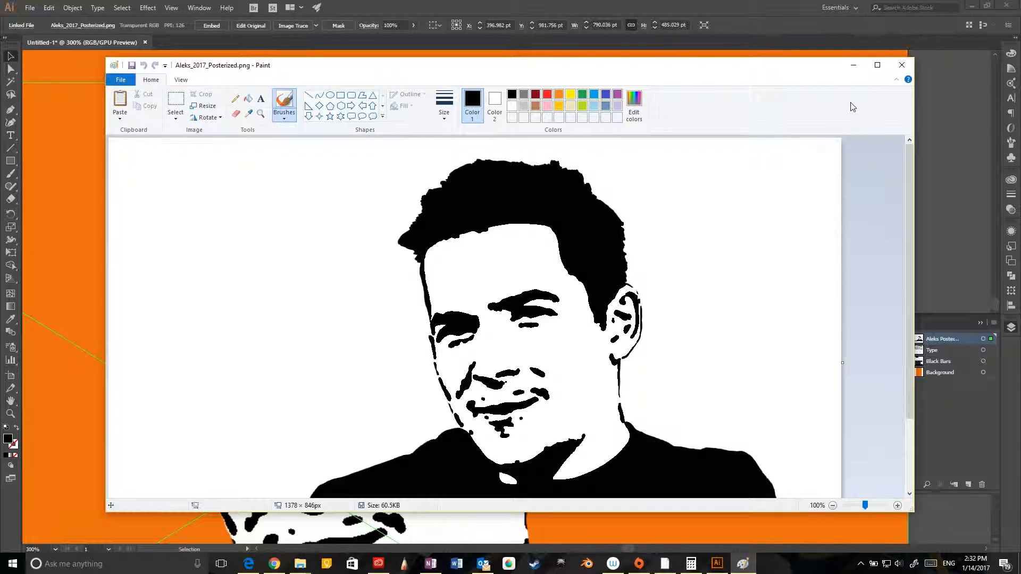
# Close the posterized portrait in Microsoft Paint to return to the orange Illustrator poster.
pyautogui.click(902, 65)
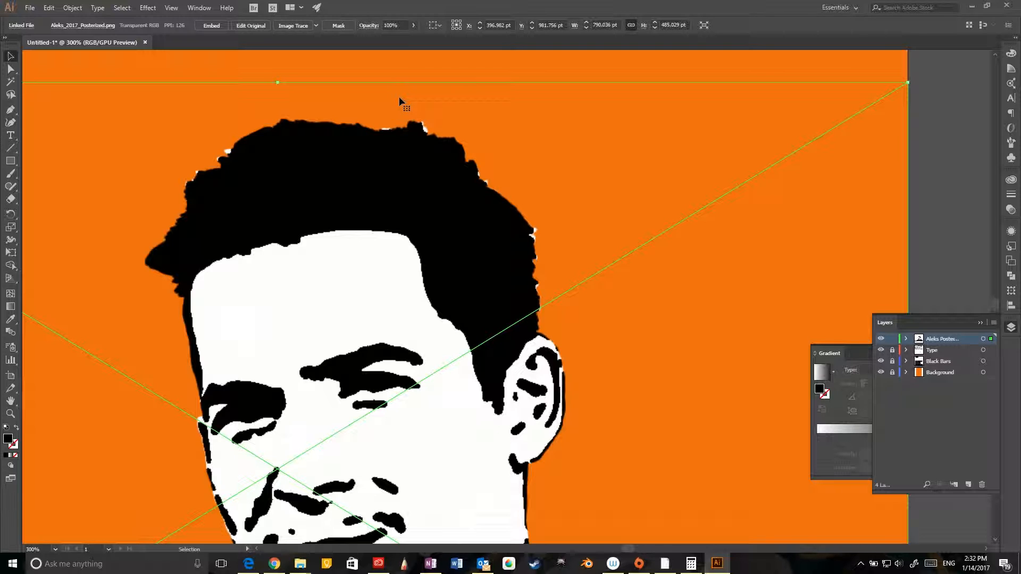
pyautogui.moveTo(688, 268)
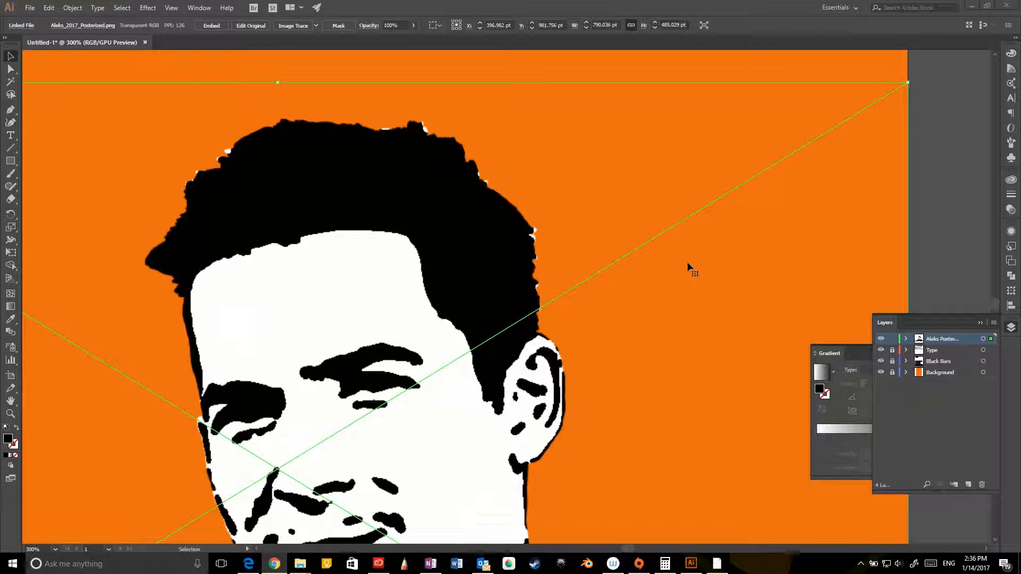
pyautogui.moveTo(327, 551)
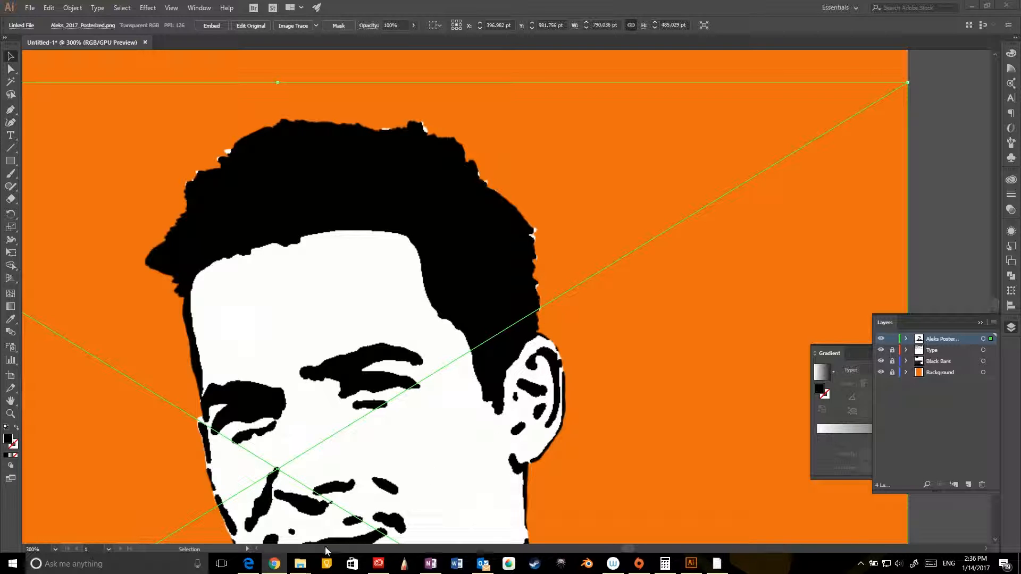
pyautogui.moveTo(300, 563)
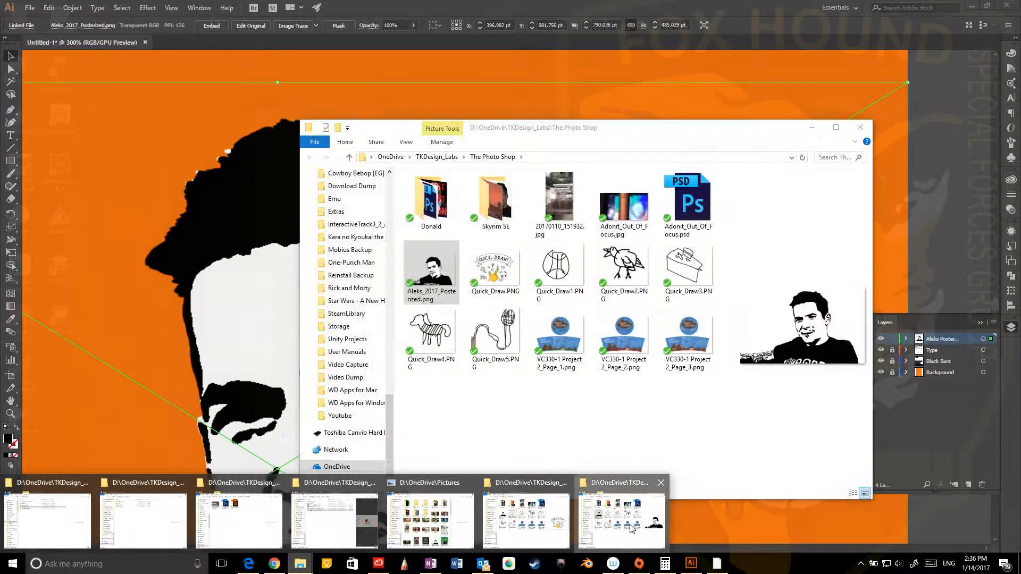
# Choose Open with > Choose another app for Quick_Draw.PNG in The Photo Shop folder.
pyautogui.rightClick(495, 264)
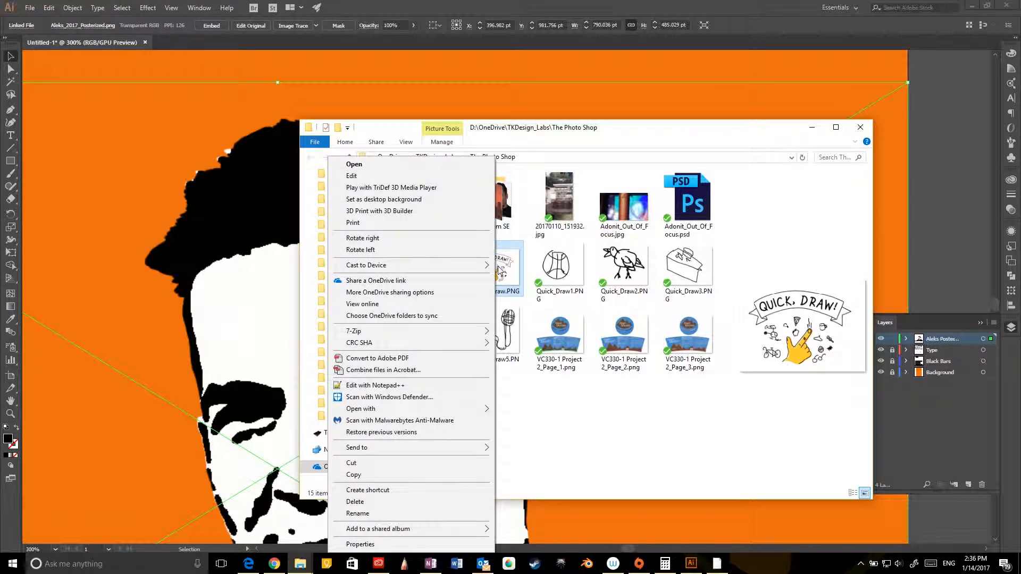
pyautogui.moveTo(442, 415)
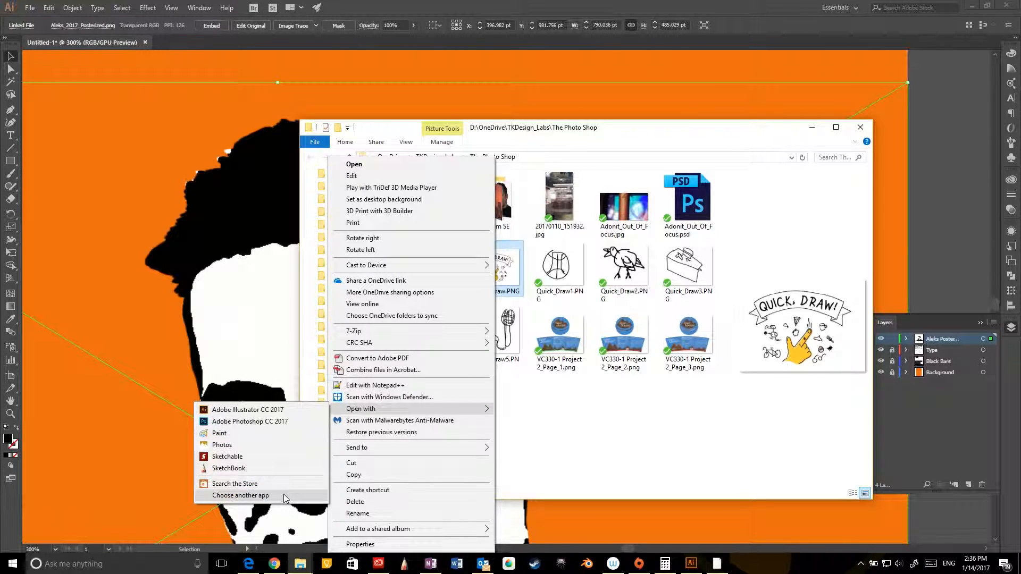
pyautogui.moveTo(318, 479)
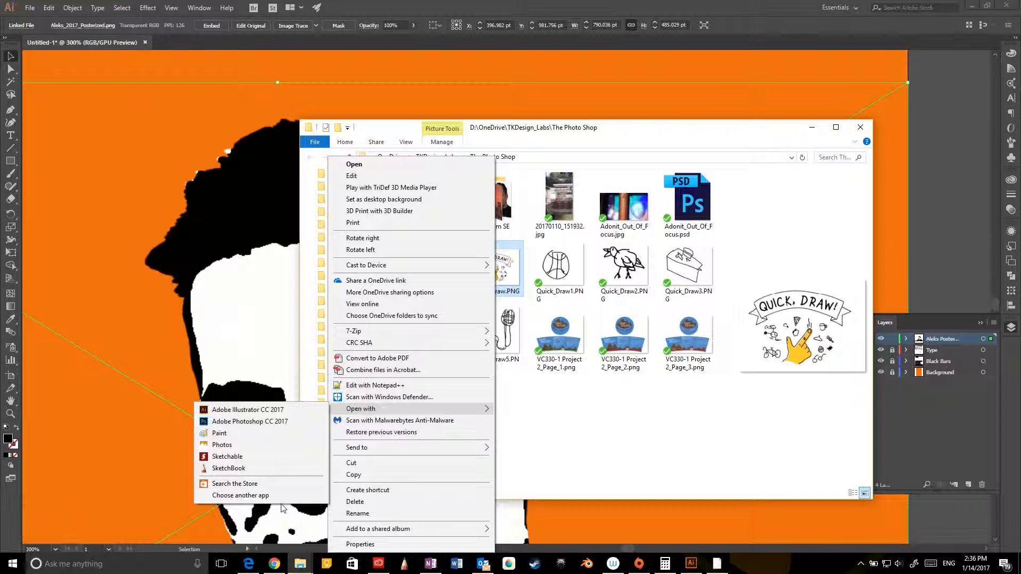
pyautogui.click(240, 495)
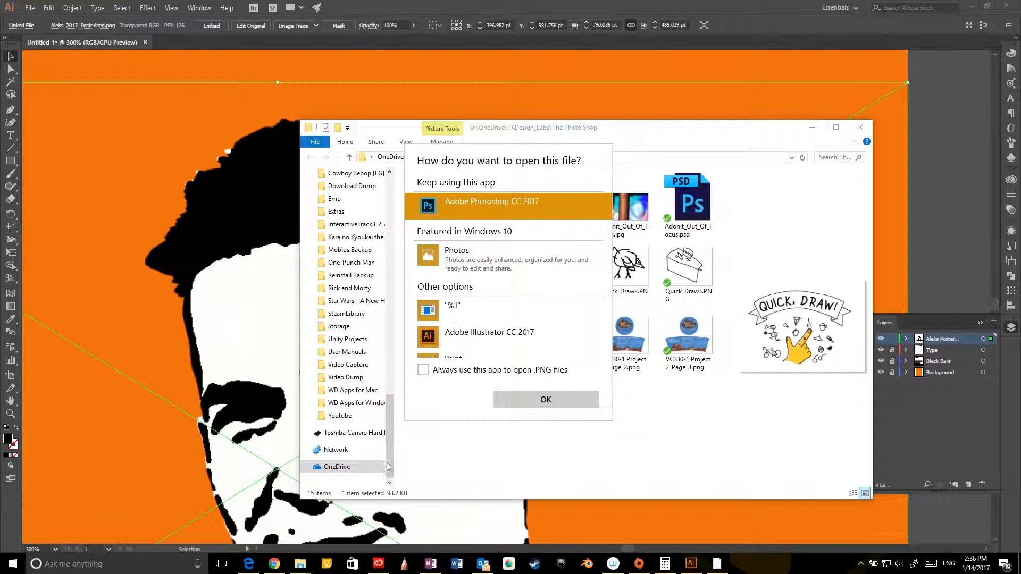
# Leave 'Always use this app to open .PNG files' unticked, close the prompt, and deselect the file.
pyautogui.click(423, 370)
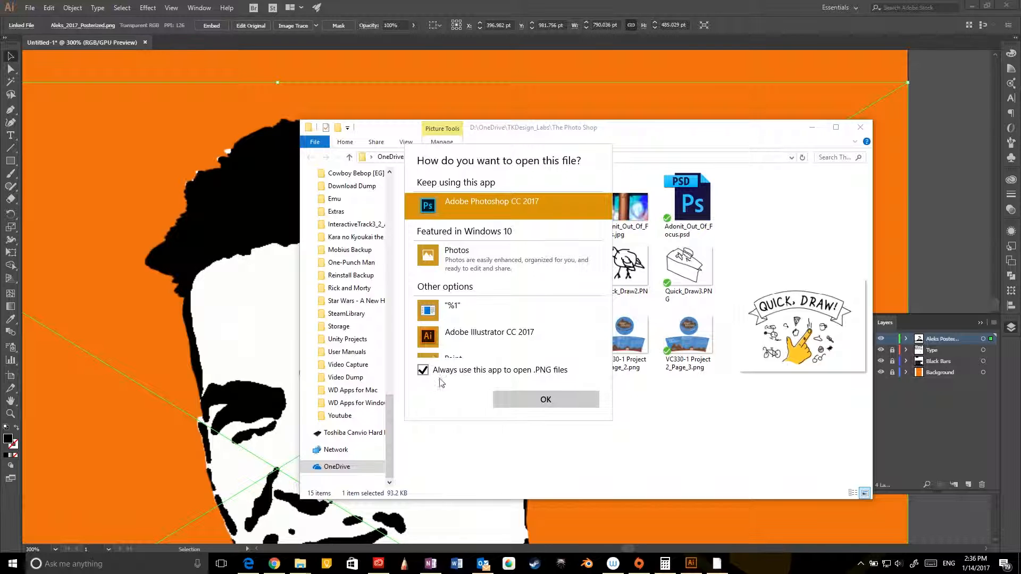
pyautogui.scroll(-3)
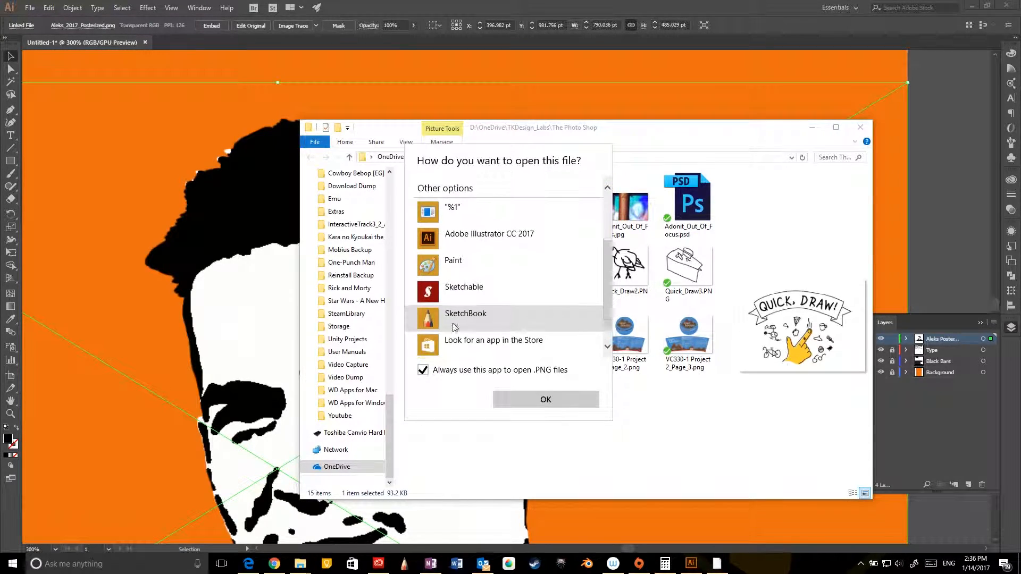
pyautogui.moveTo(494, 345)
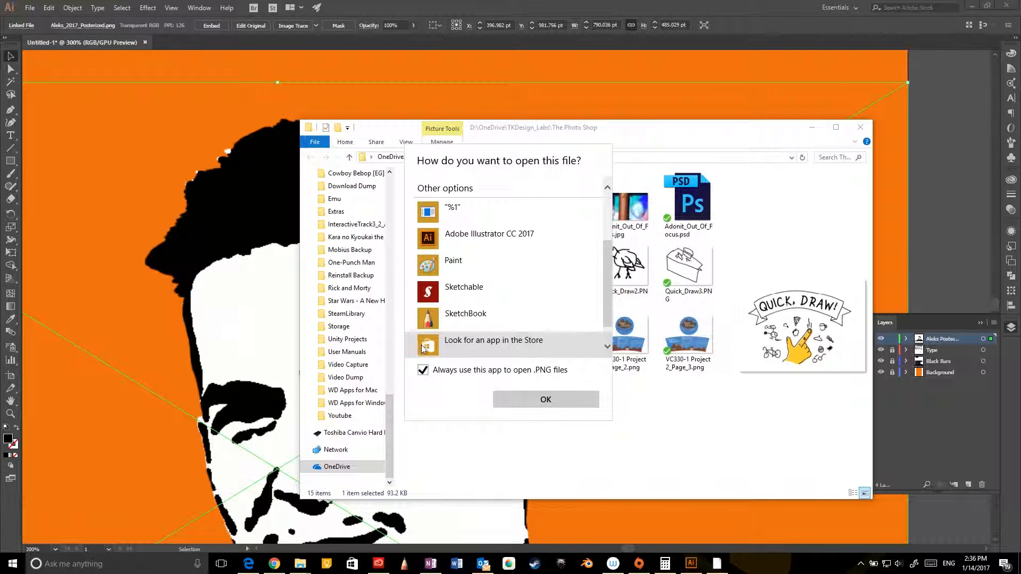
pyautogui.click(423, 370)
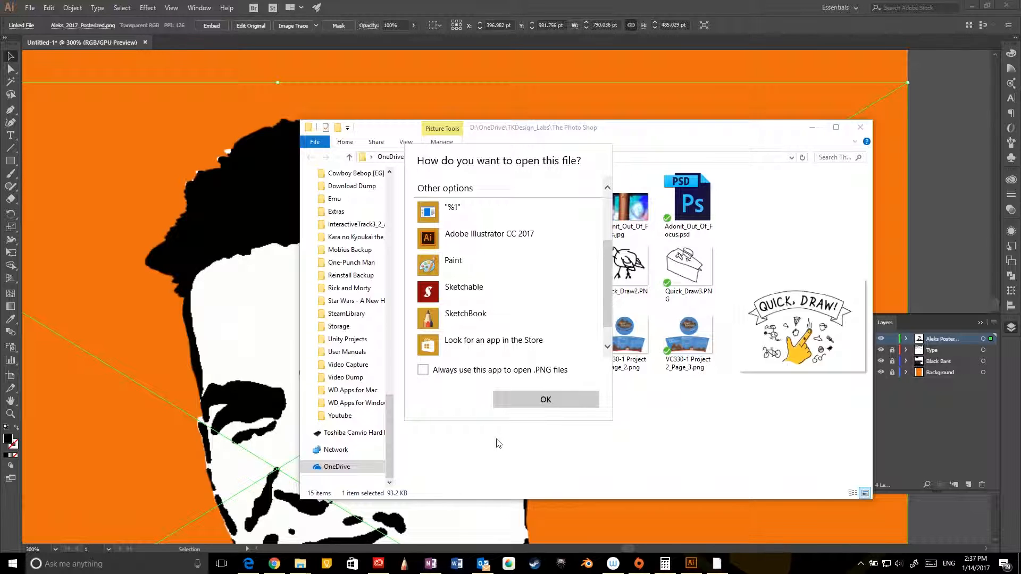
pyautogui.click(546, 399)
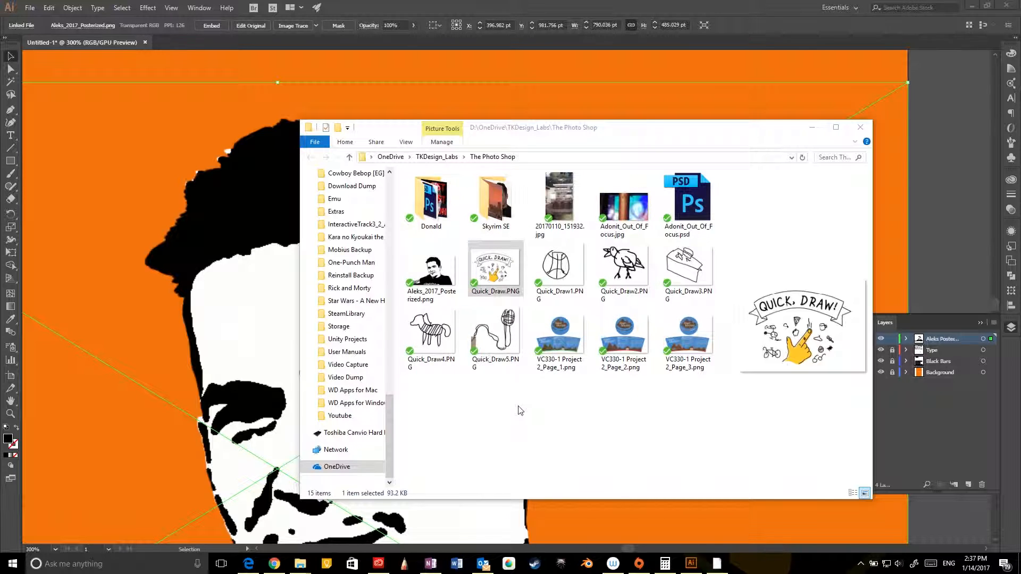
pyautogui.click(520, 410)
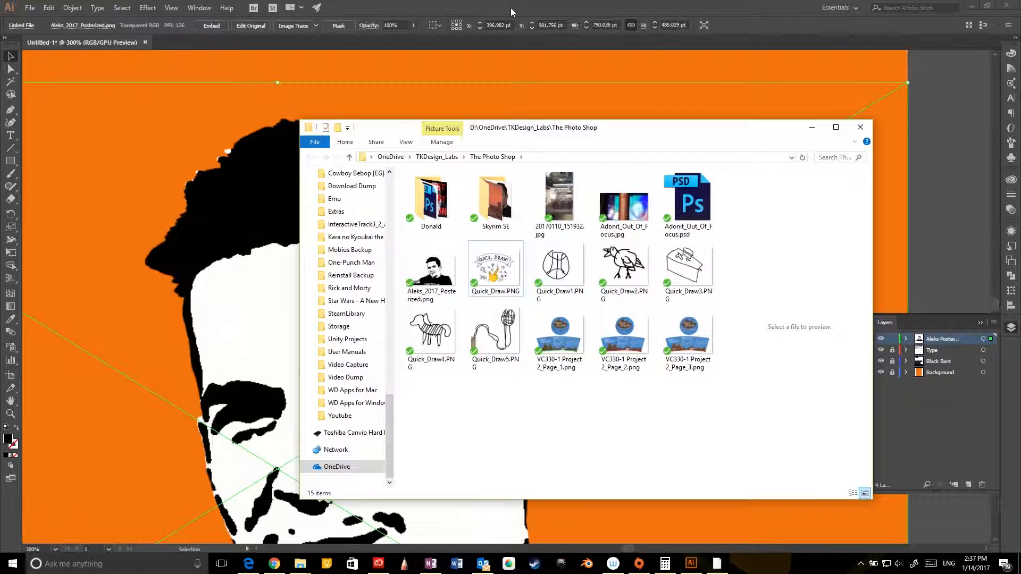
pyautogui.moveTo(774, 128)
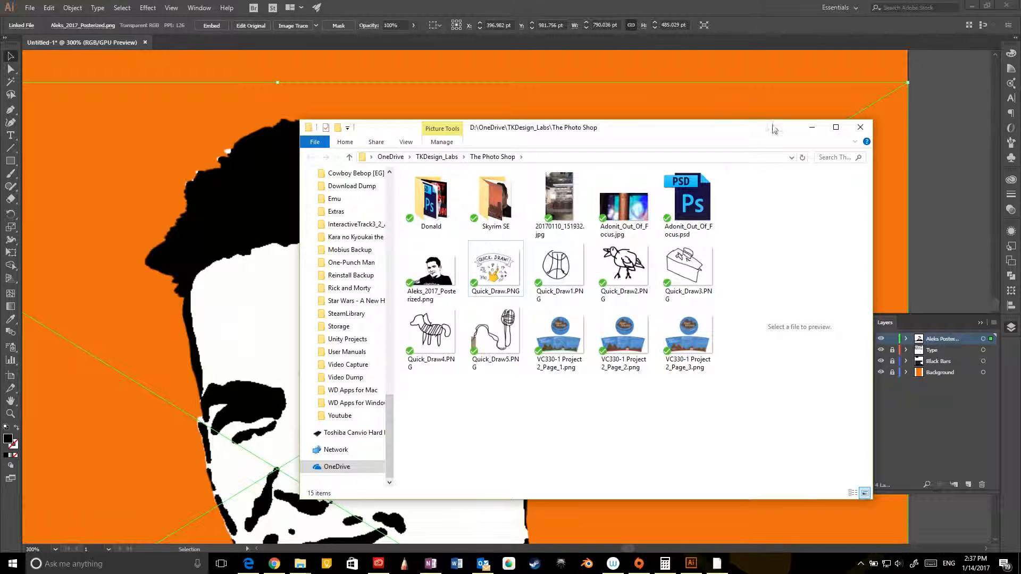
pyautogui.moveTo(866, 140)
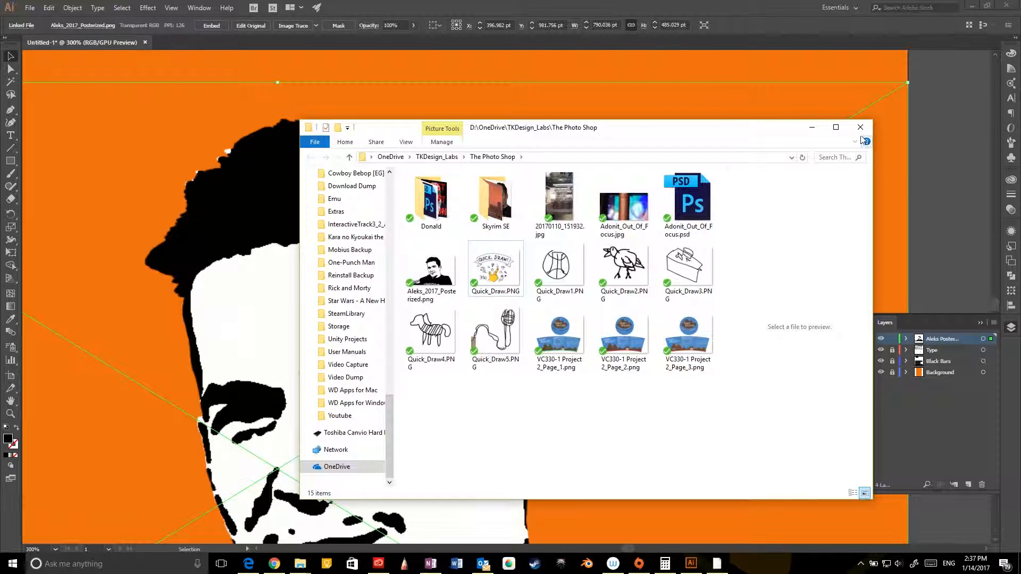
pyautogui.moveTo(867, 141)
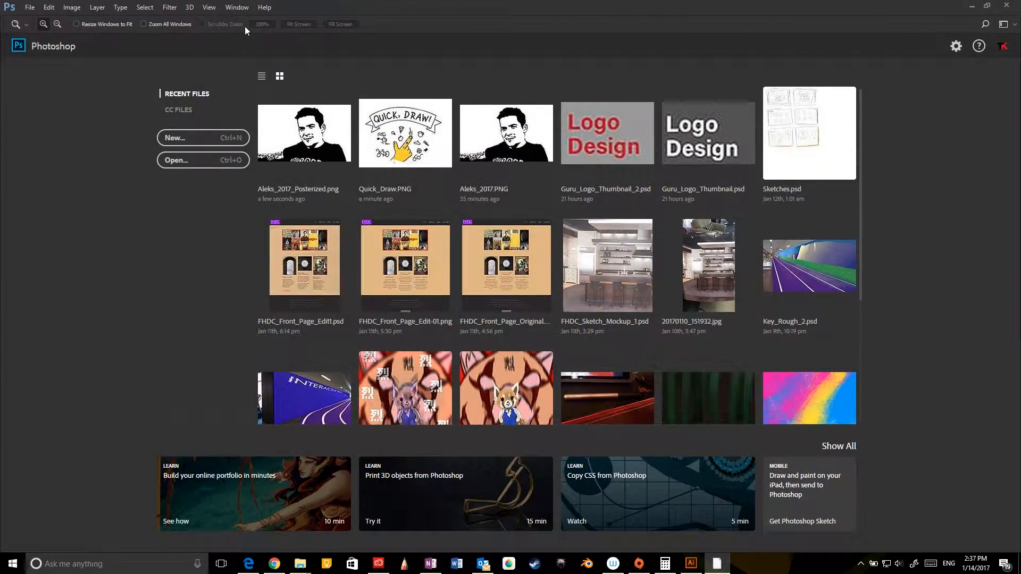
# Open Aleks_2017_Posterized.png as a document in Photoshop.
pyautogui.doubleClick(304, 133)
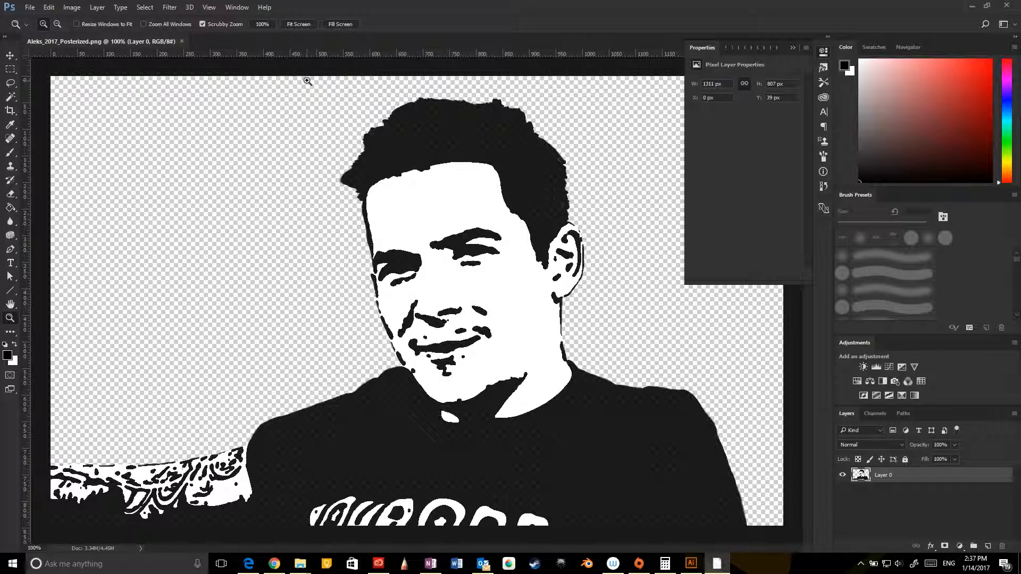
pyautogui.moveTo(302, 113)
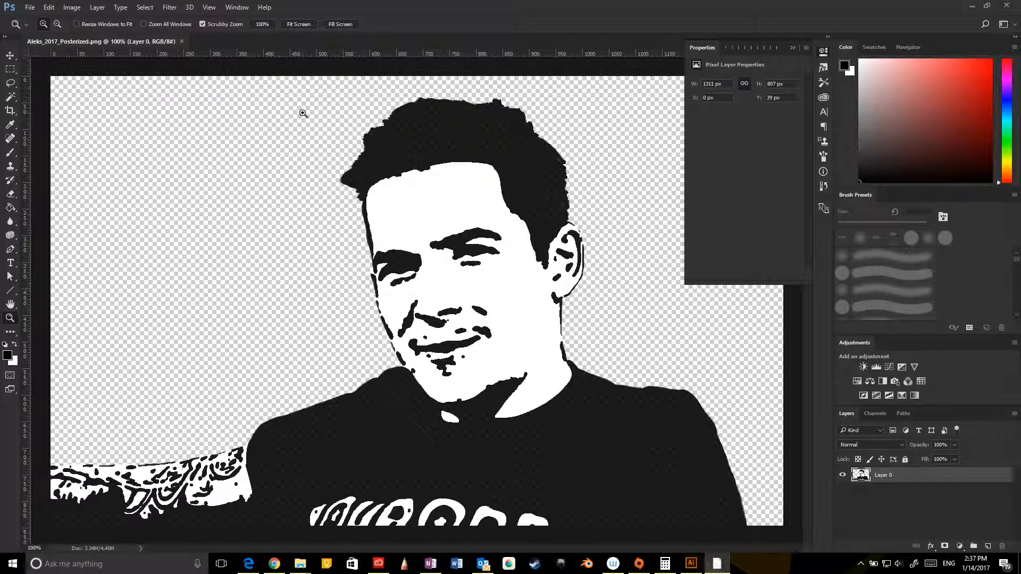
pyautogui.moveTo(317, 158)
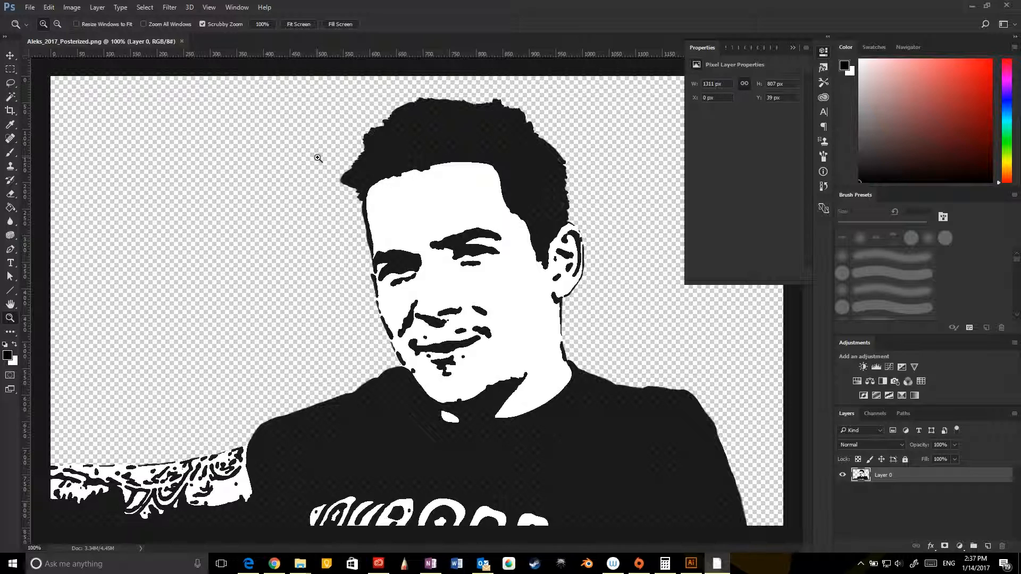
pyautogui.moveTo(295, 151)
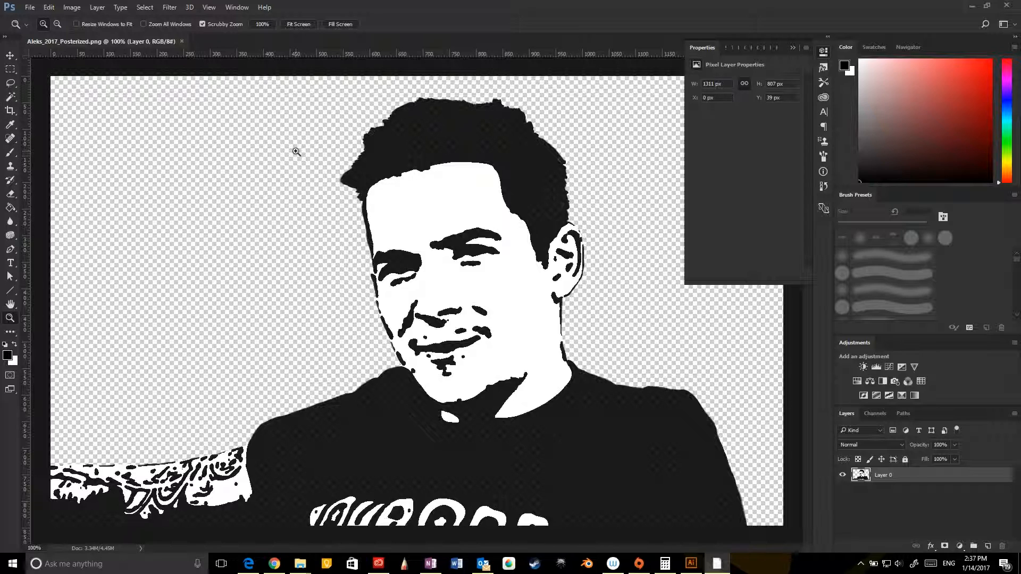